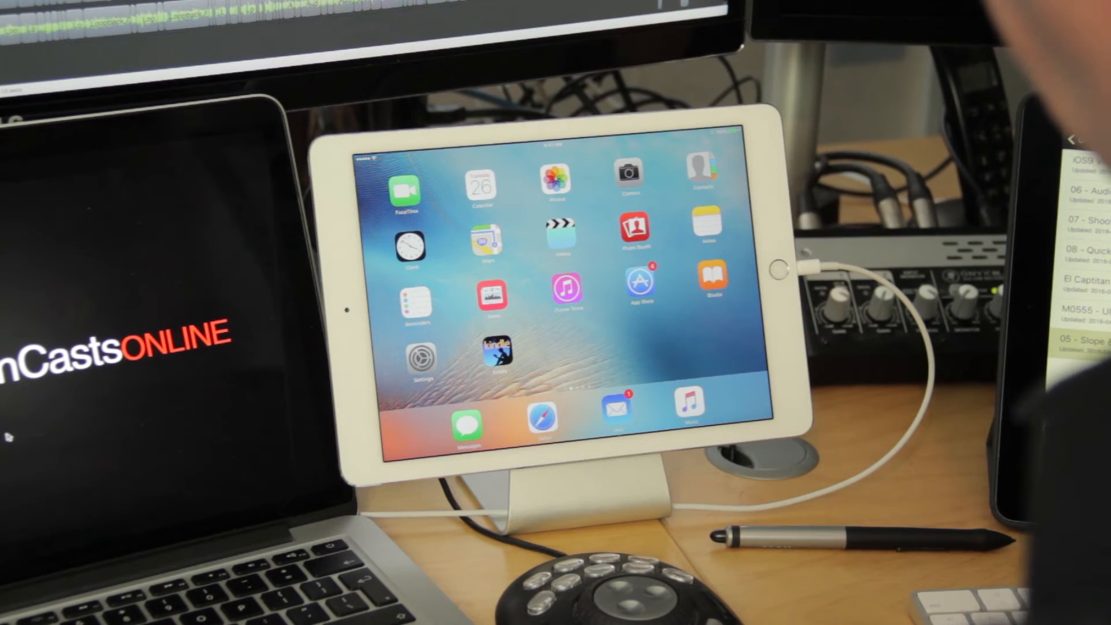
# Step: Bring up the iPad's Settings app on the General page
pyautogui.click(497, 356)
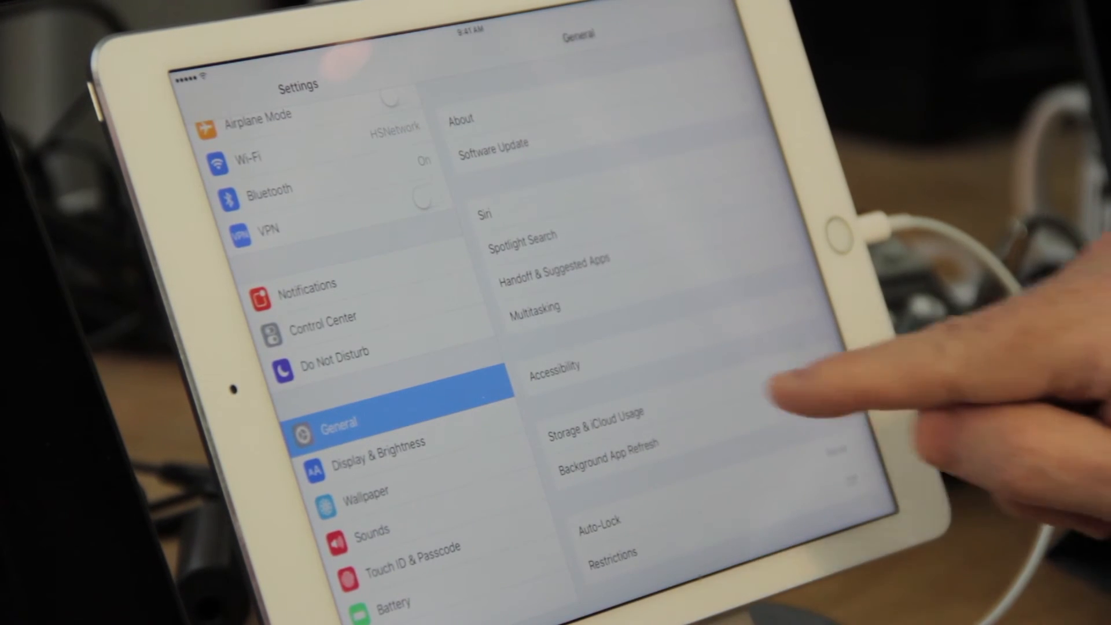
# Step: Reach iCloud Manage Storage via Storage & iCloud Usage to see photos, backups and documents usage
pyautogui.click(596, 414)
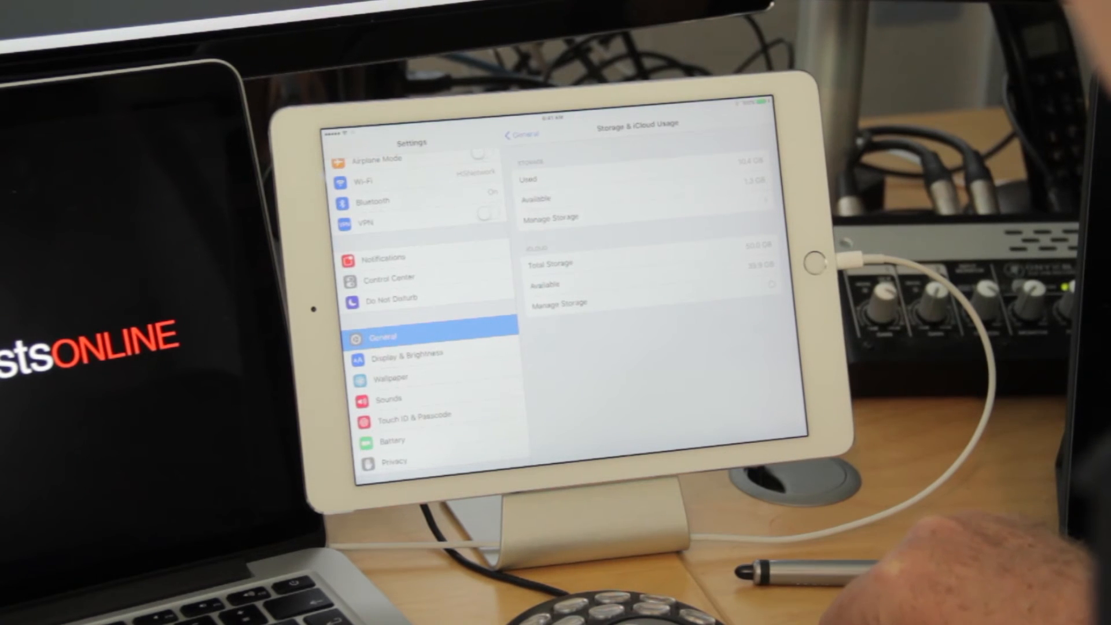
pyautogui.click(551, 217)
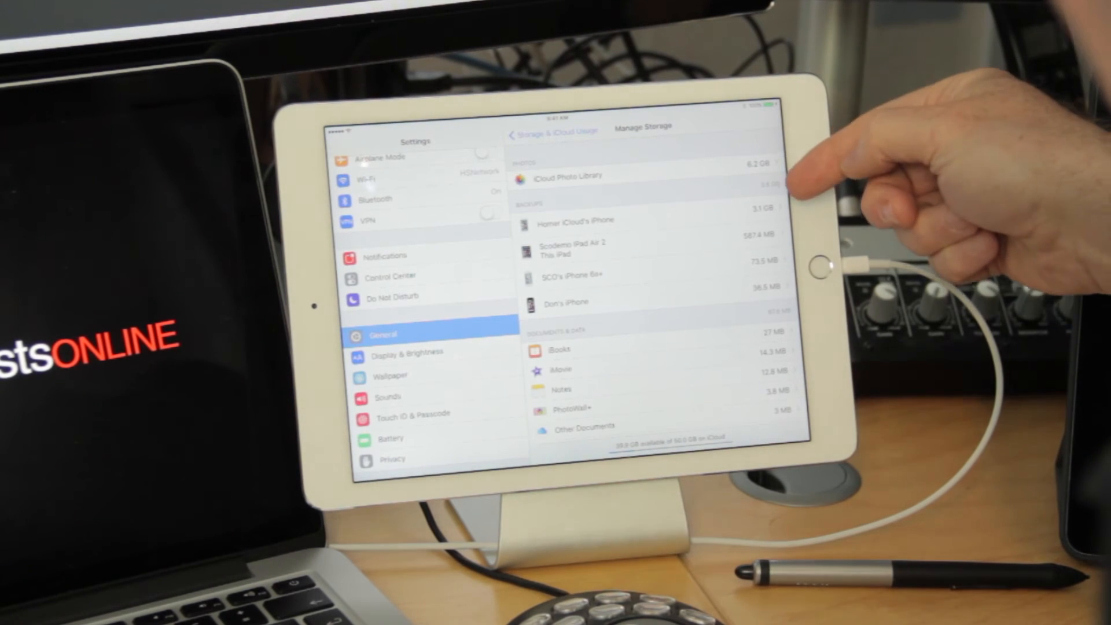
pyautogui.moveTo(801, 191)
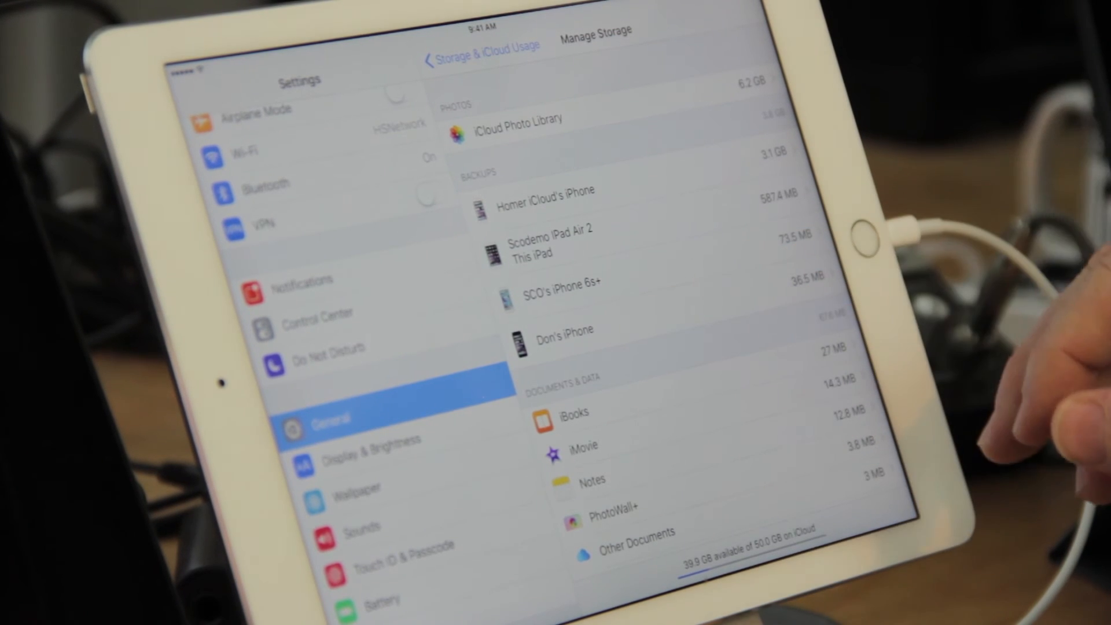
pyautogui.moveTo(815, 269)
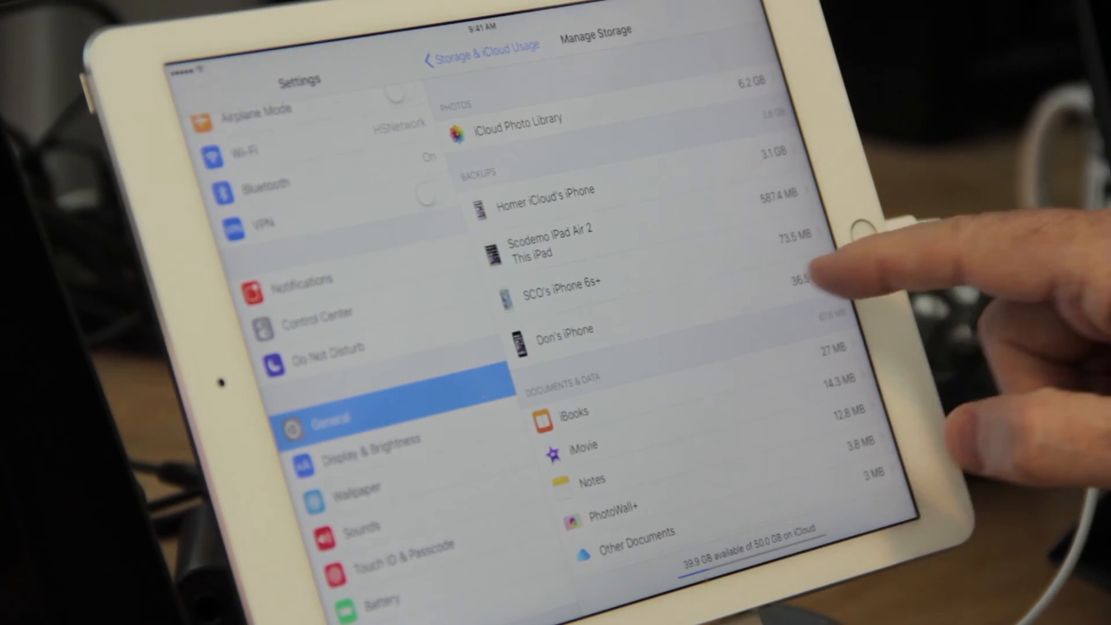
pyautogui.click(563, 328)
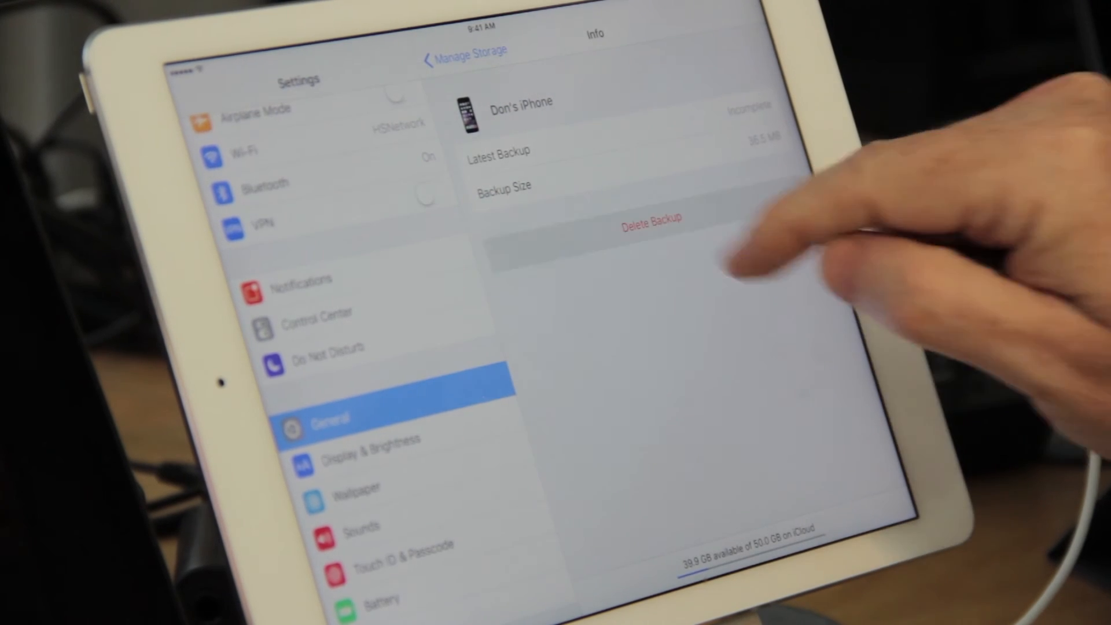
pyautogui.click(649, 221)
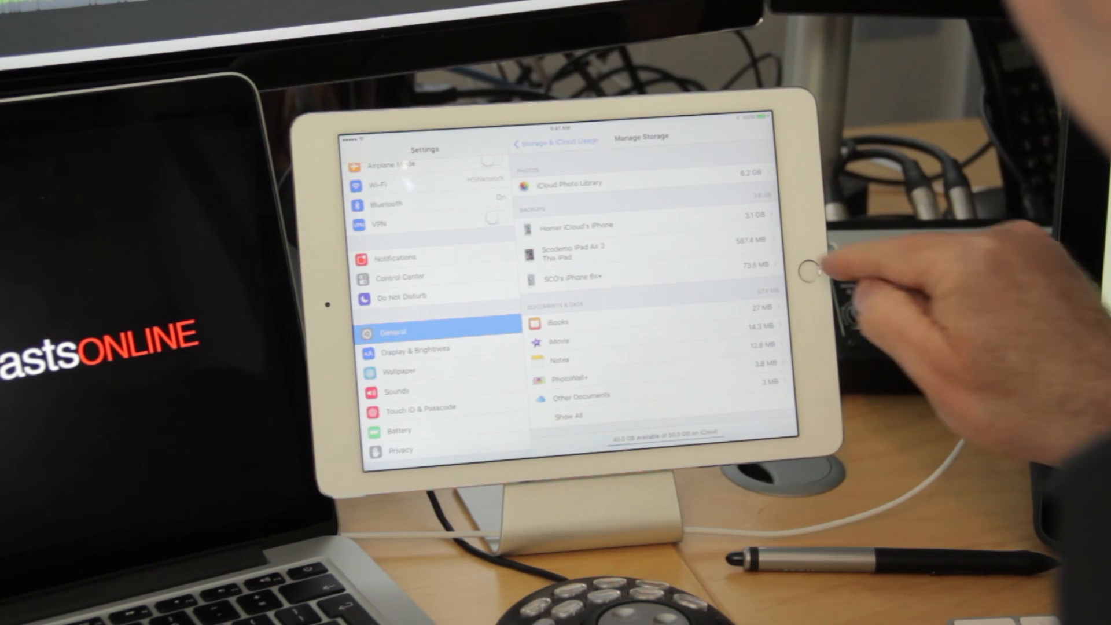
# Step: Switch Kindle off in the iPad Air 2 backup options and confirm Turn Off & Delete
pyautogui.click(575, 254)
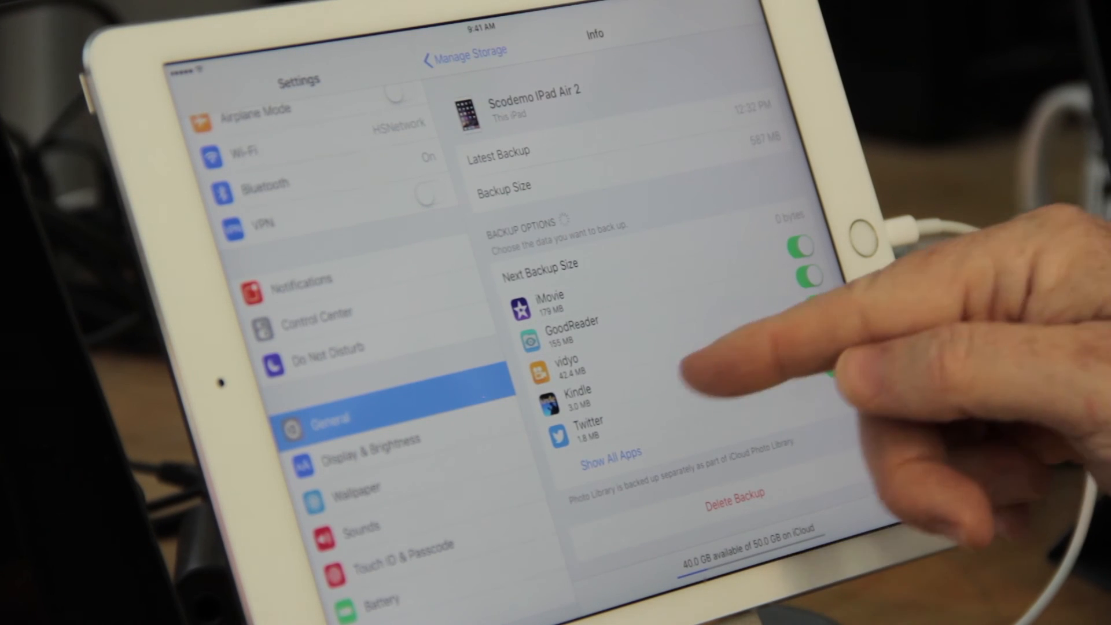
pyautogui.click(798, 250)
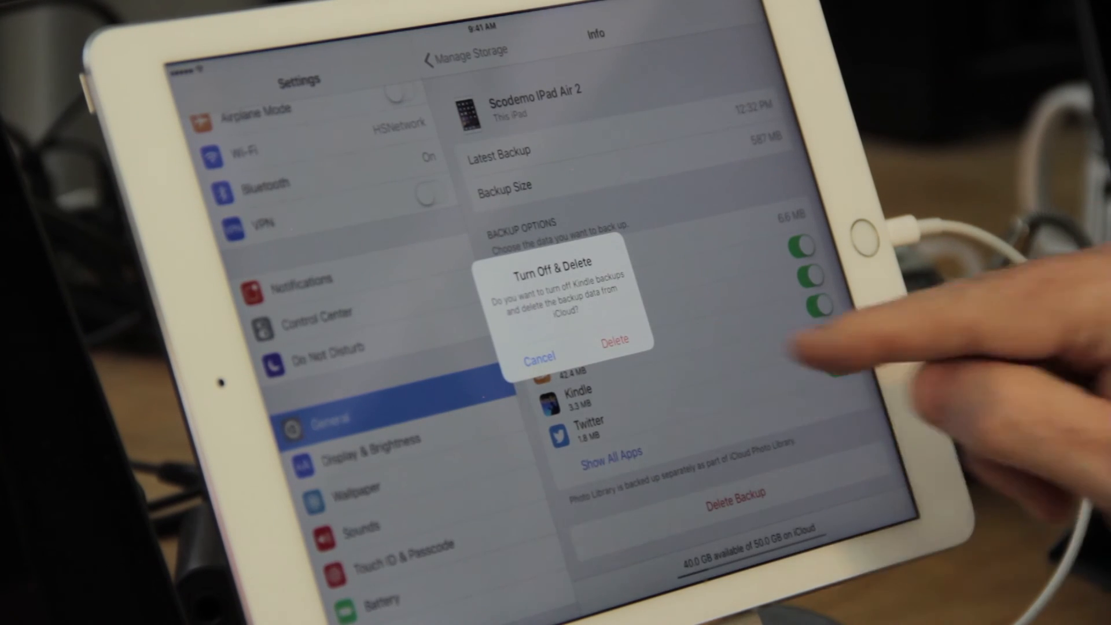
pyautogui.click(539, 359)
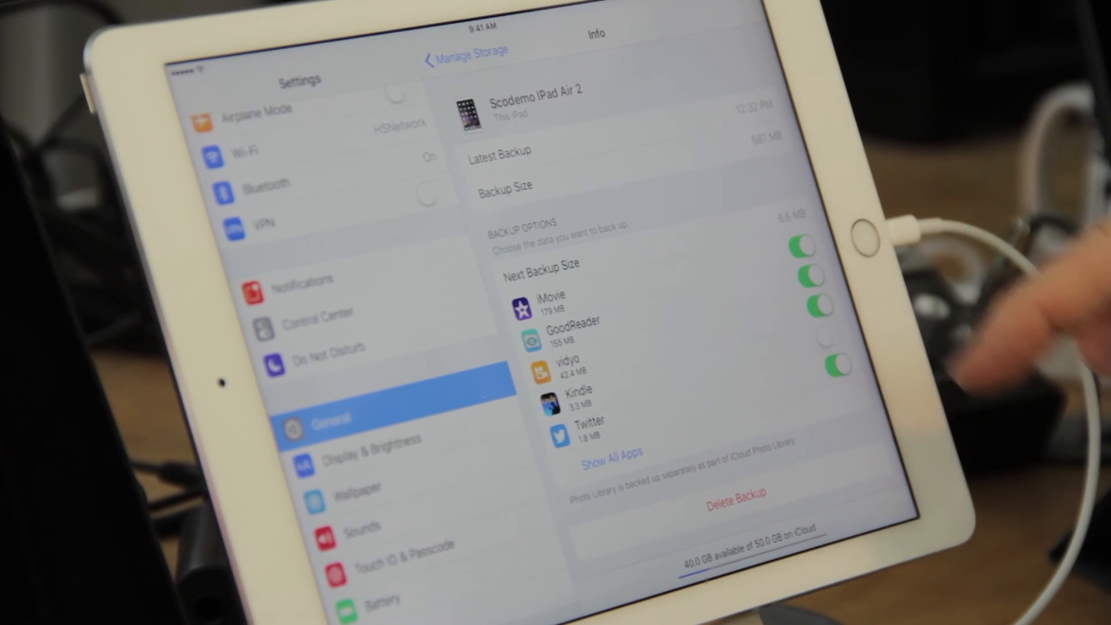